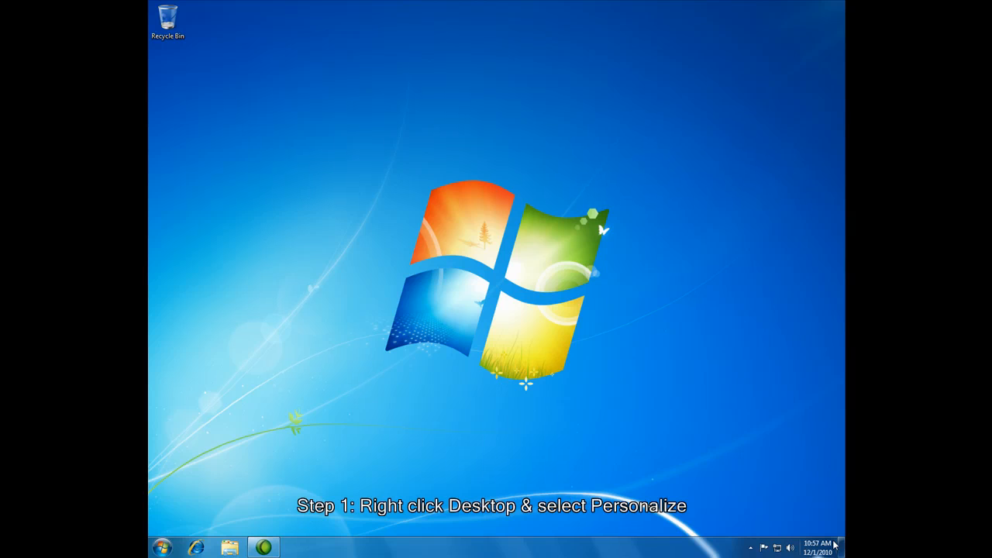
{"action": "mouse_move", "coordinate": [430, 235]}
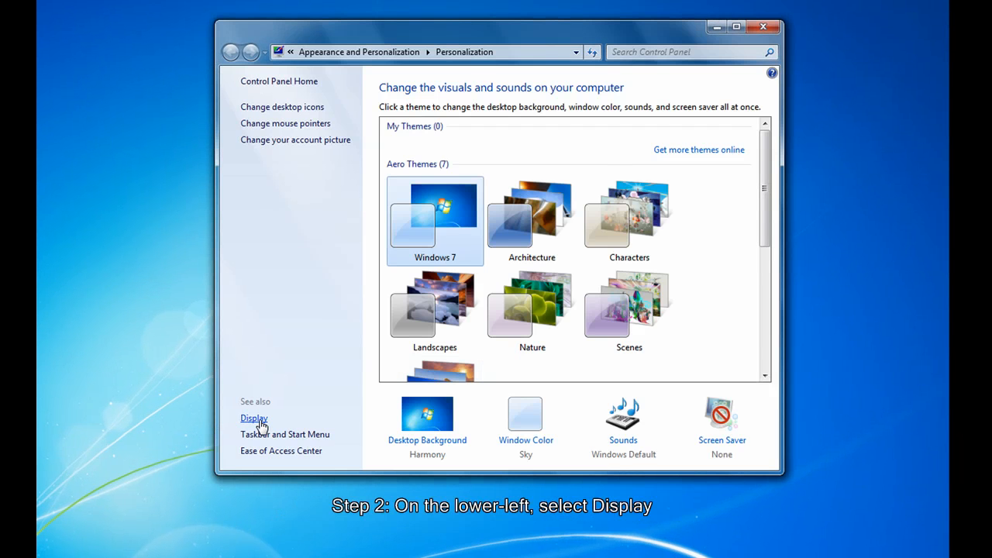
- Set the Display text size to Medium - 125% and apply it
{"action": "left_click", "coordinate": [253, 417]}
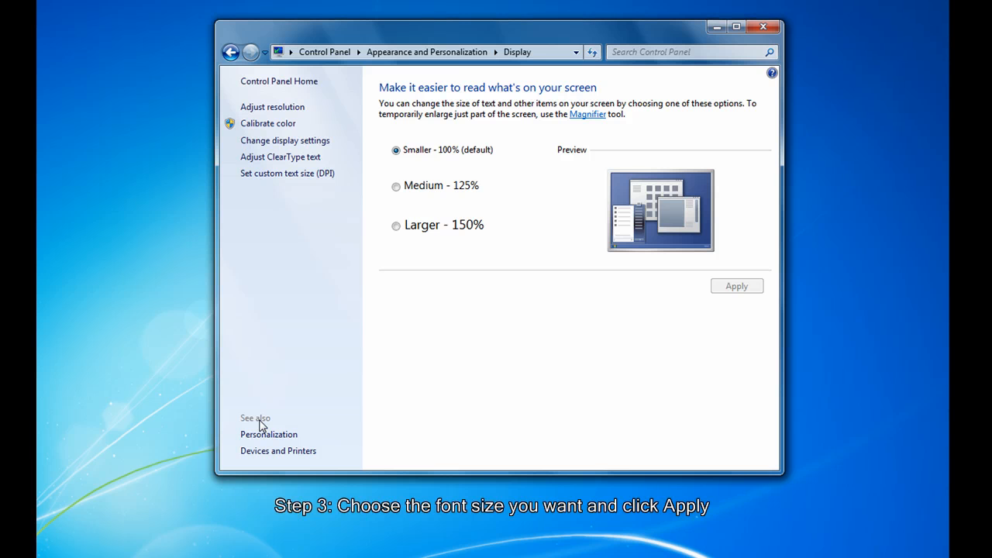
{"action": "left_click", "coordinate": [396, 186]}
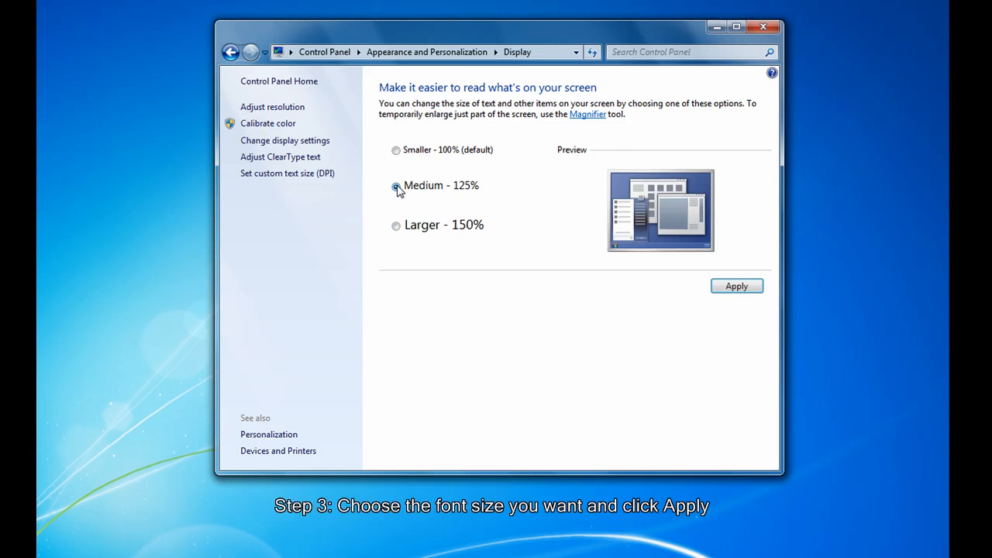
{"action": "left_click", "coordinate": [736, 286]}
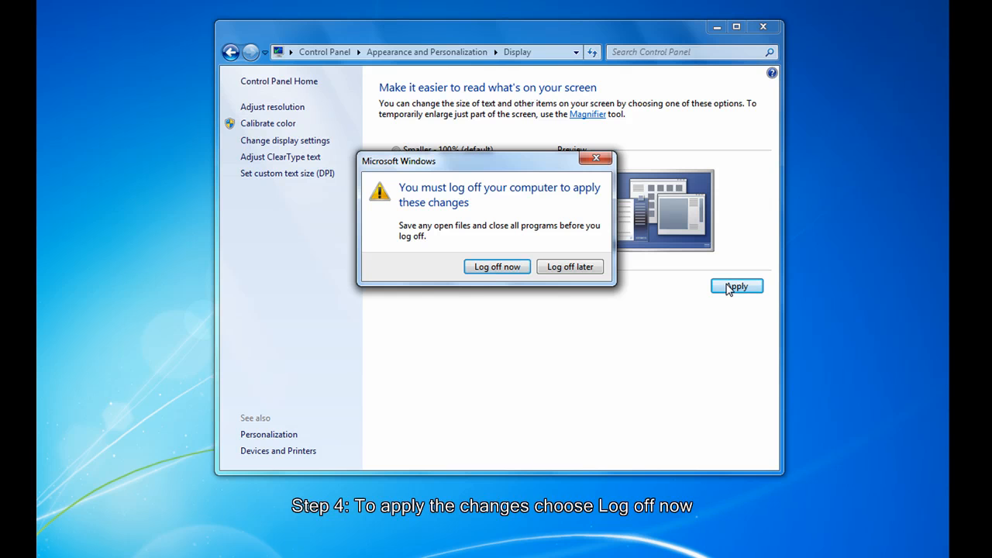
{"action": "mouse_move", "coordinate": [497, 266]}
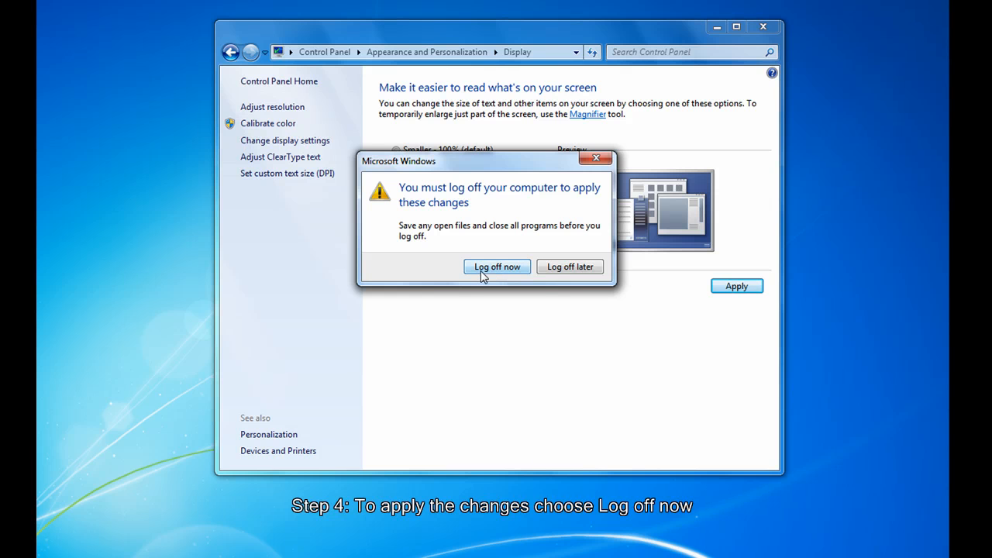
{"action": "mouse_move", "coordinate": [486, 341]}
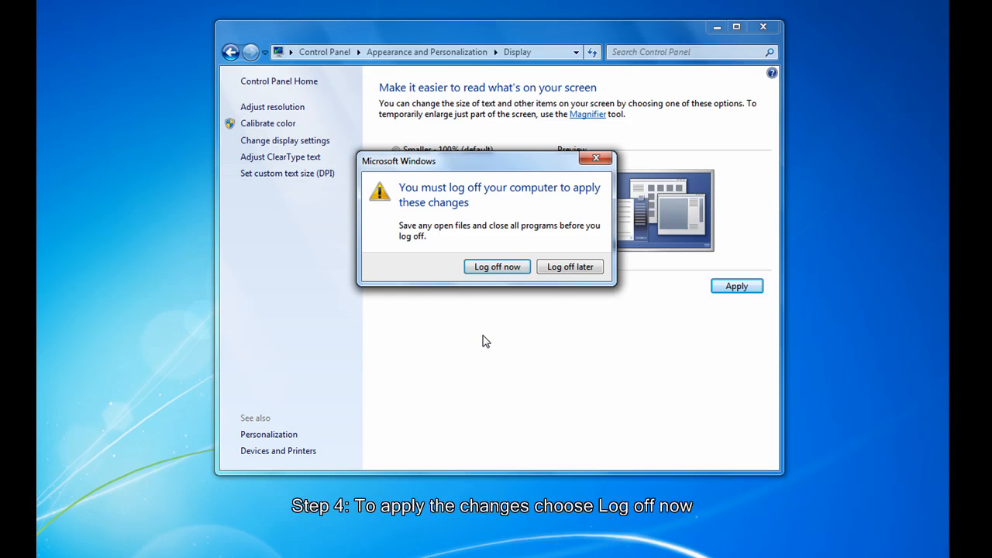
- Choose Log off later so the 125% text size applies at next log-on
{"action": "left_click", "coordinate": [570, 266]}
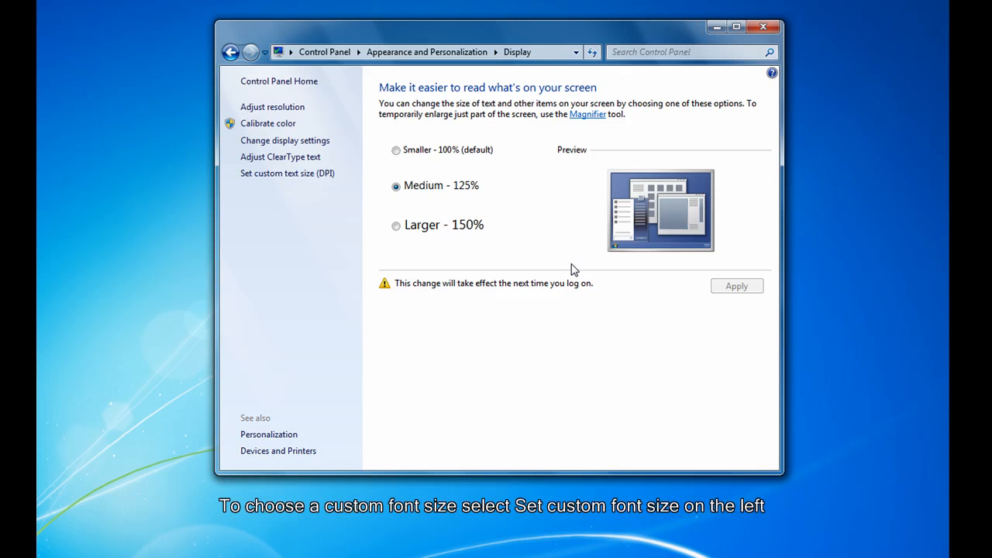
{"action": "mouse_move", "coordinate": [425, 226]}
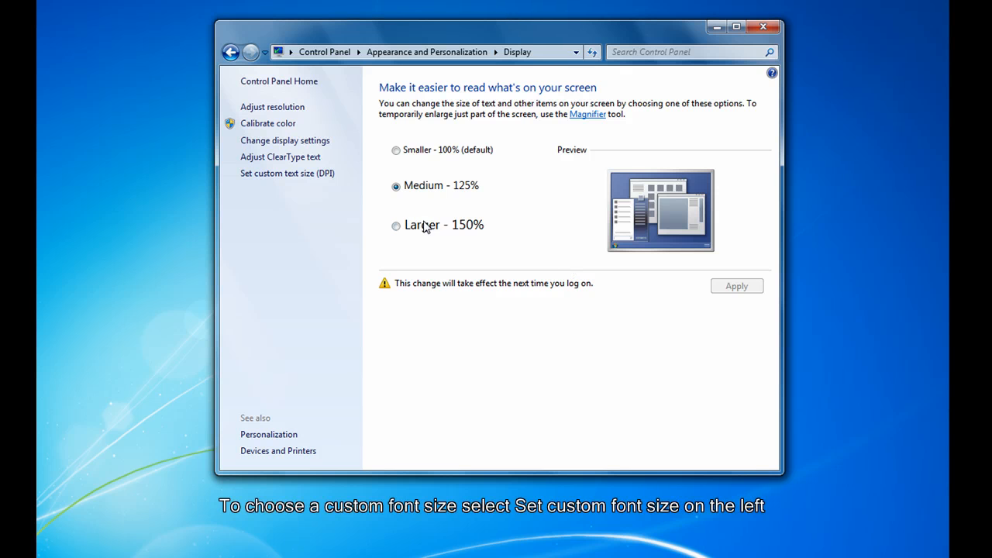
{"action": "mouse_move", "coordinate": [287, 173]}
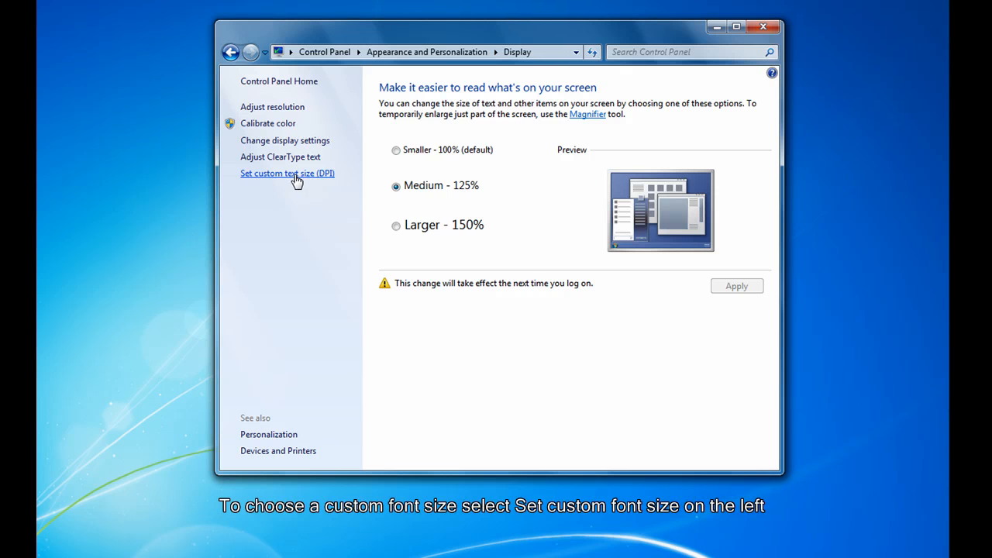
- Open Set custom text size (DPI) to view the Custom DPI Setting dialog
{"action": "left_click", "coordinate": [288, 173]}
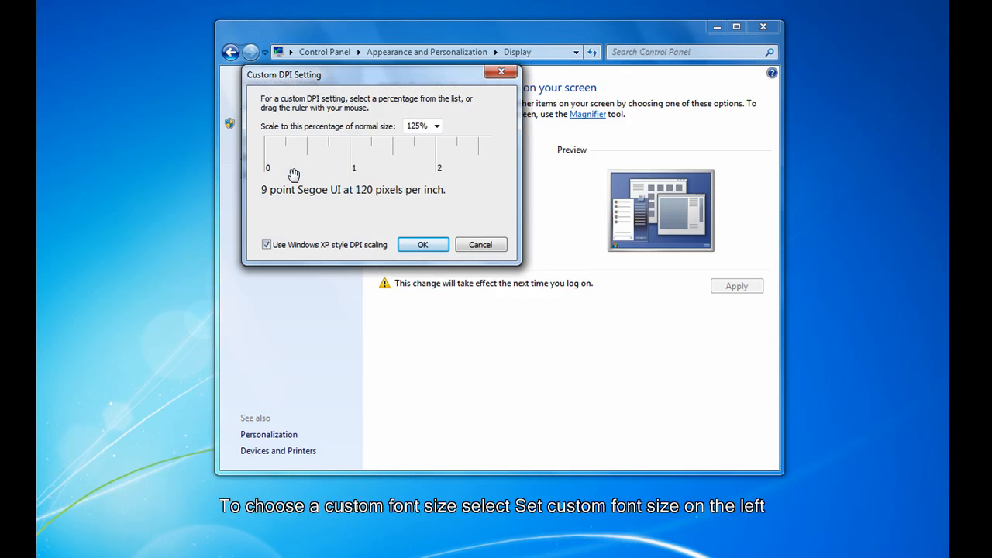
- Keep the custom DPI scale at 125% and close the dialog with OK
{"action": "left_click", "coordinate": [436, 126]}
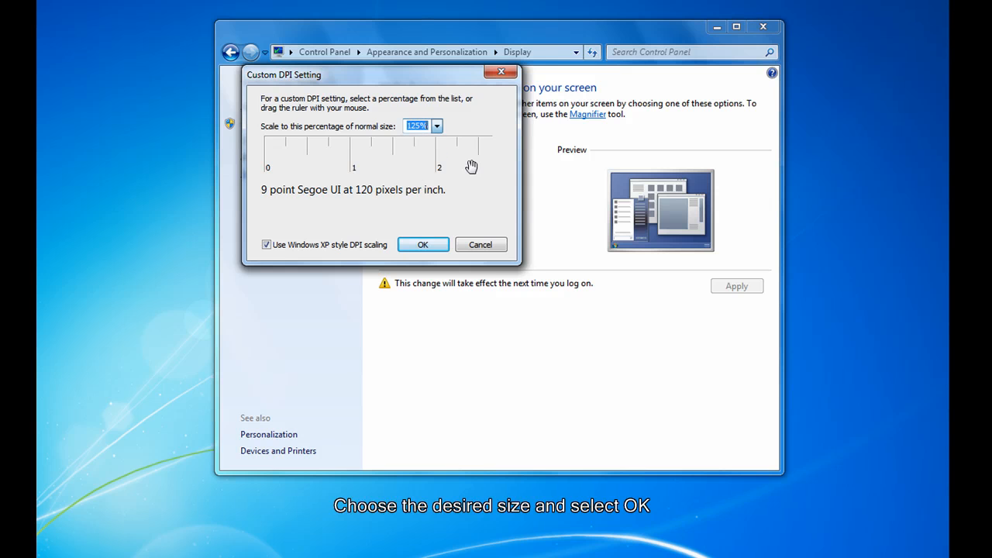
{"action": "mouse_move", "coordinate": [457, 199]}
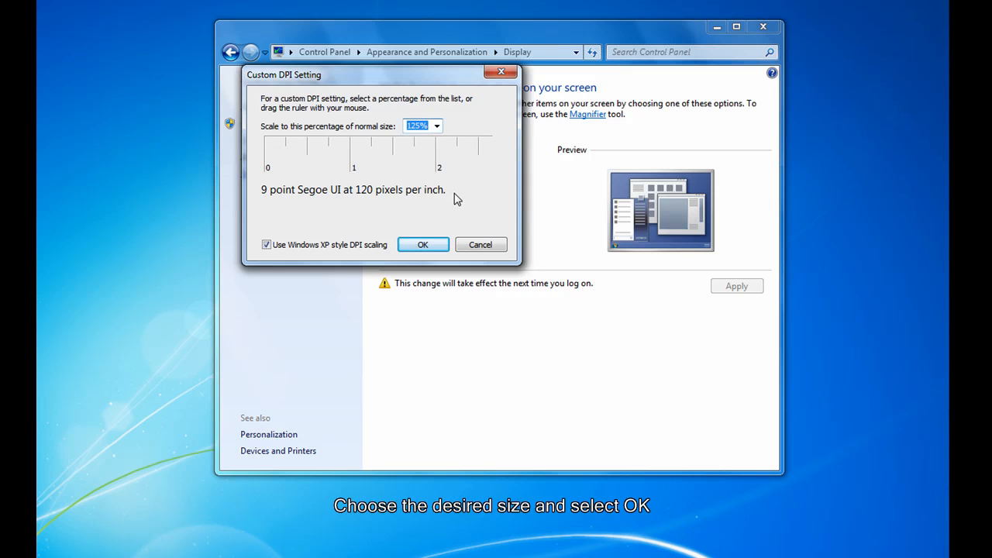
{"action": "left_click", "coordinate": [422, 244]}
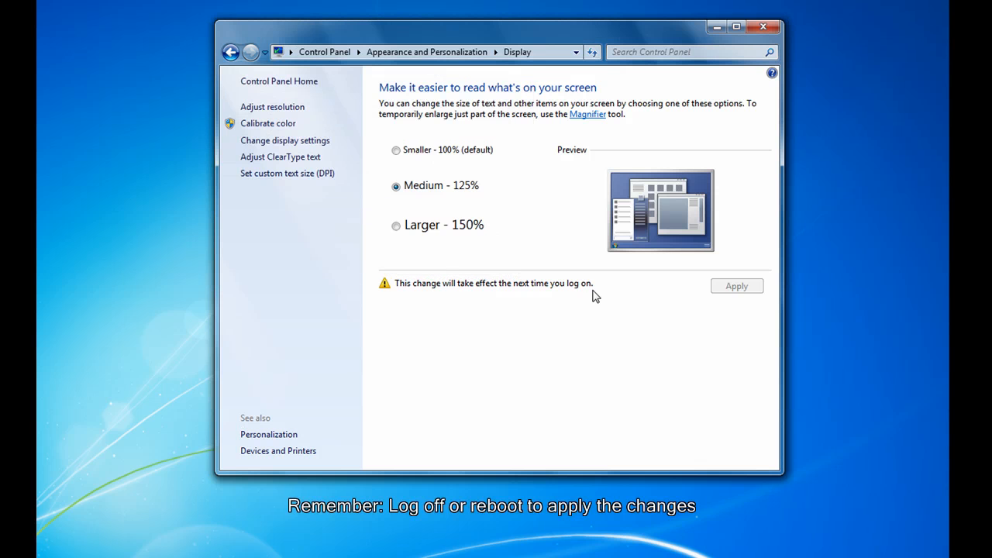
{"action": "mouse_move", "coordinate": [589, 302]}
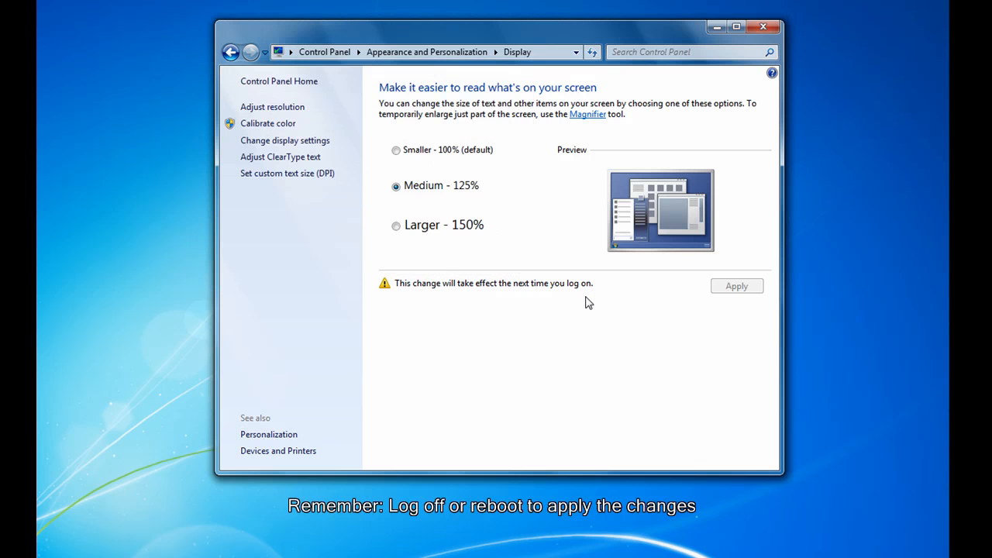